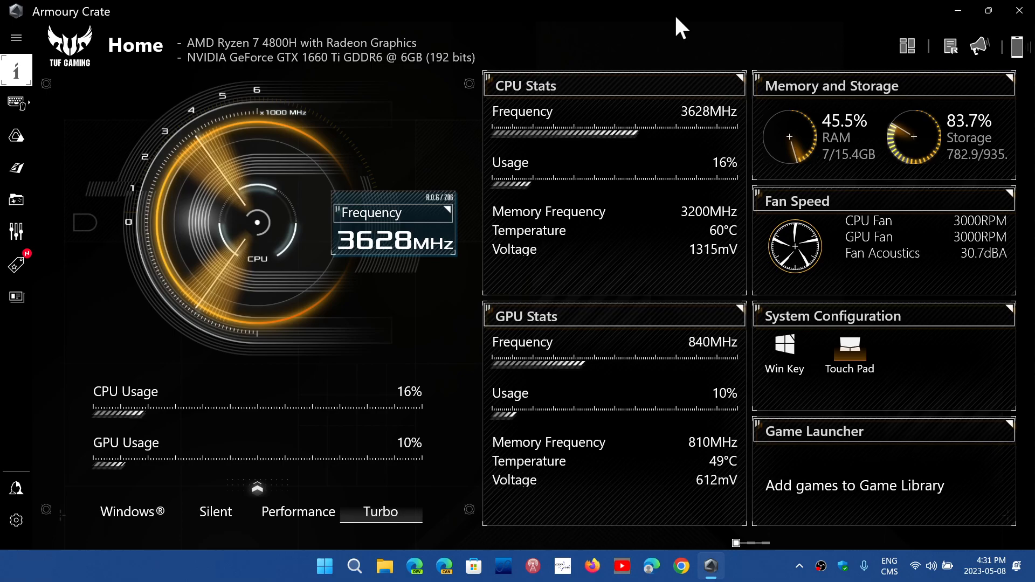
mouse_move(898, 198)
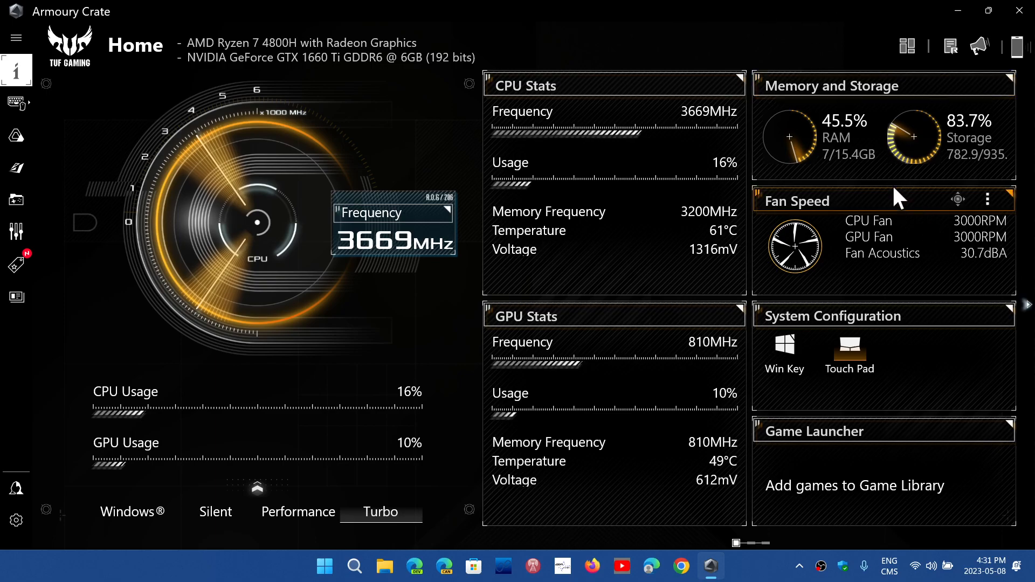
mouse_move(948, 291)
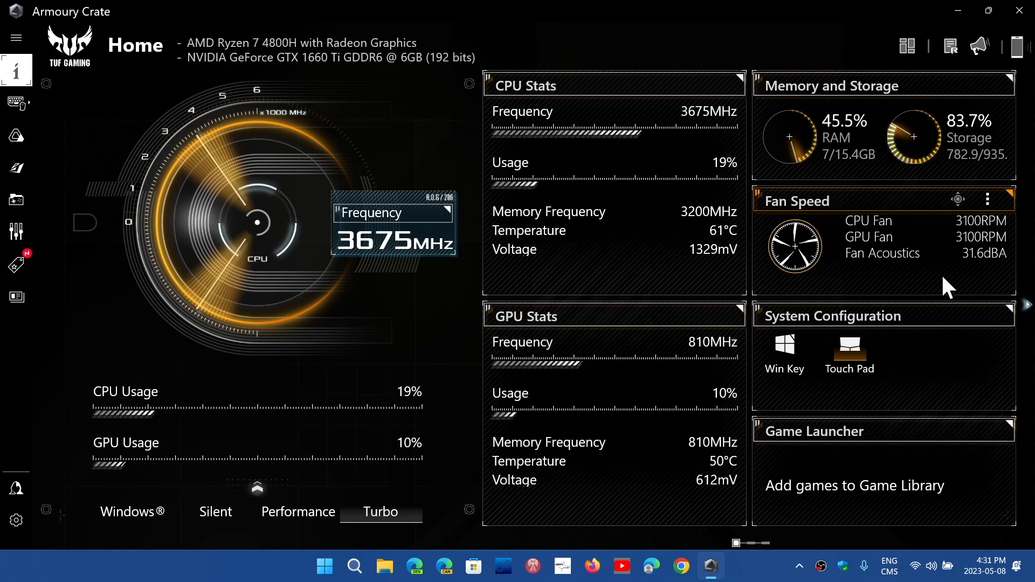
mouse_move(594, 313)
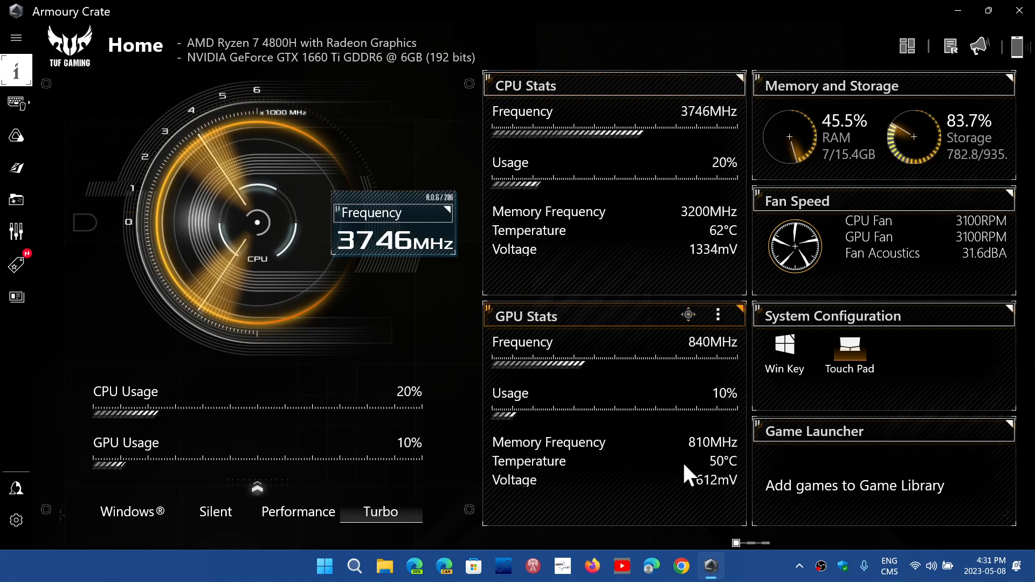
mouse_move(666, 357)
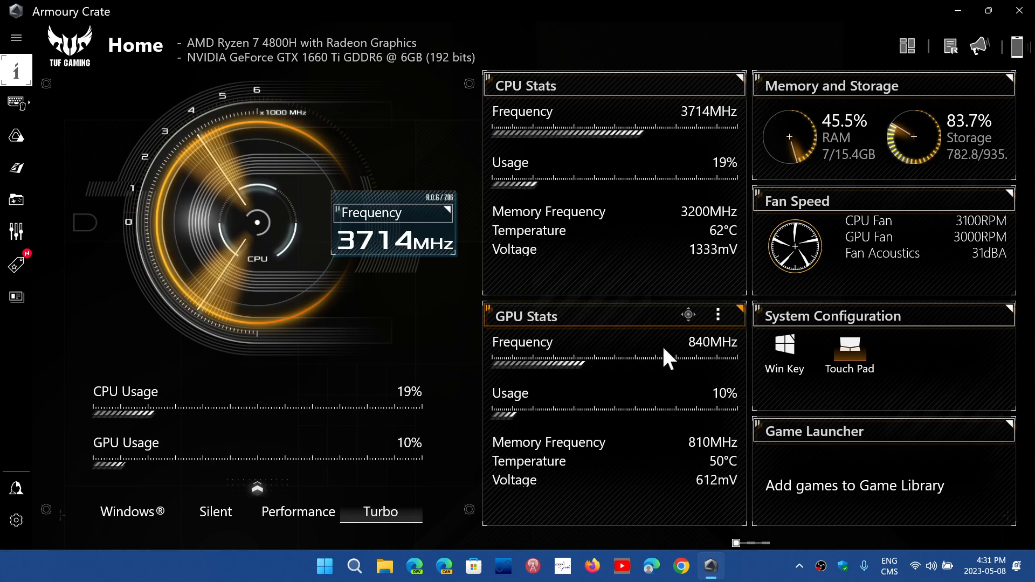
mouse_move(668, 157)
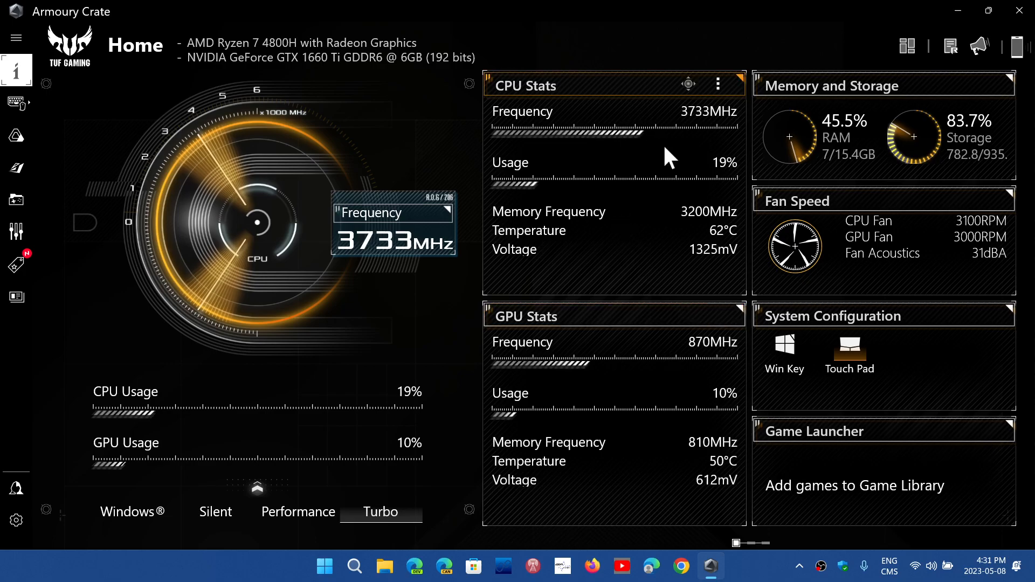
mouse_move(625, 311)
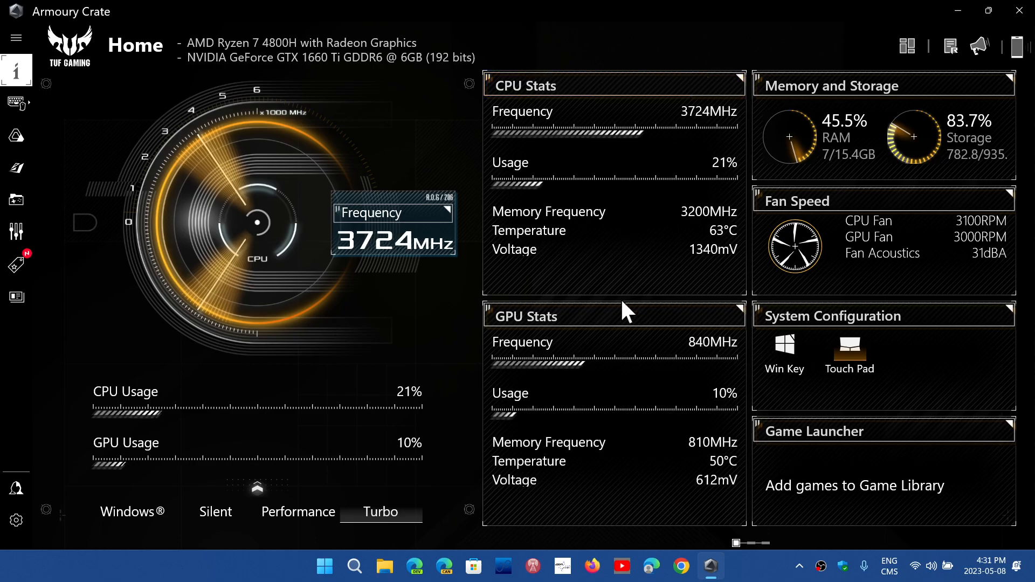
mouse_move(639, 490)
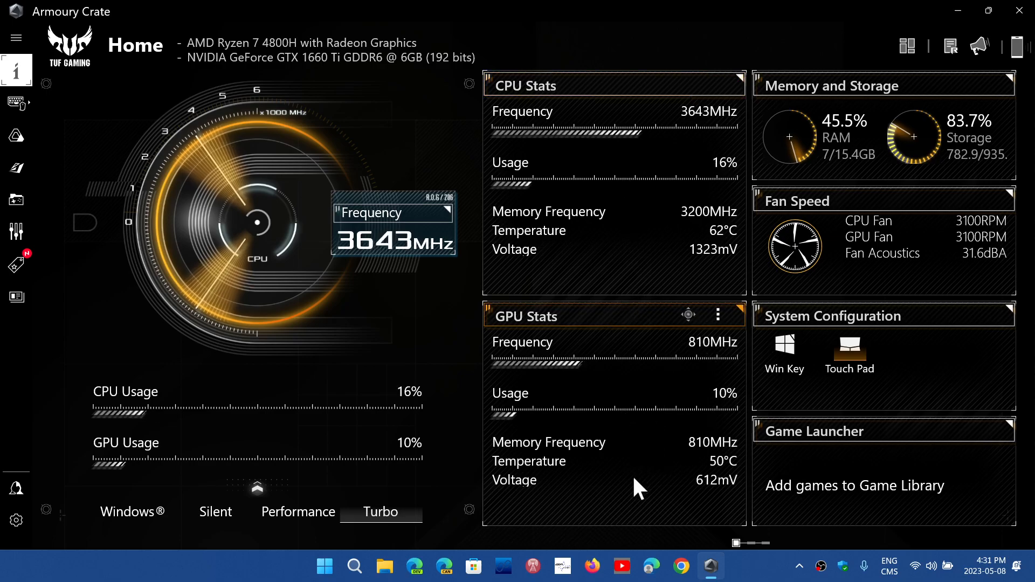
mouse_move(384, 277)
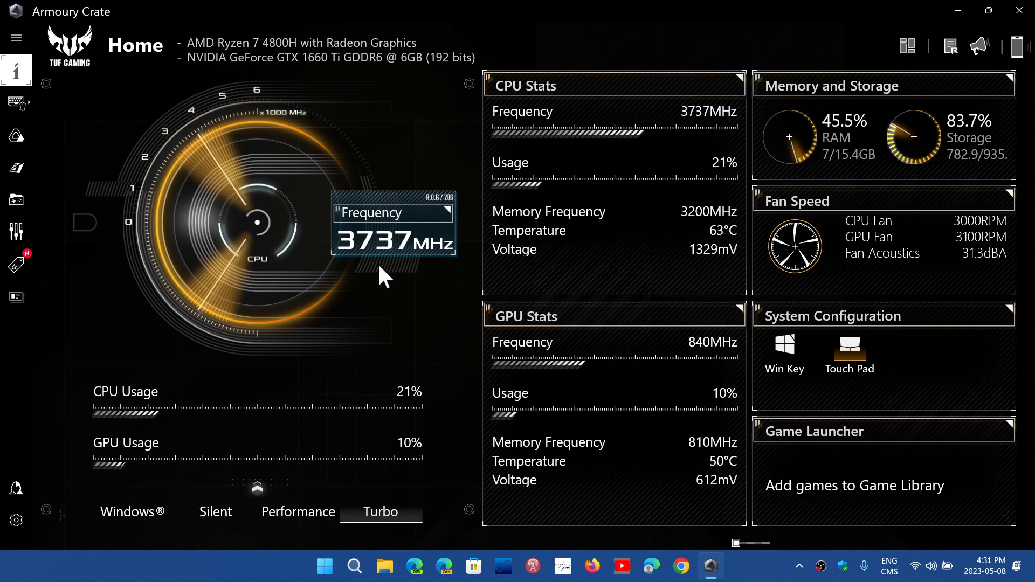
mouse_move(16, 102)
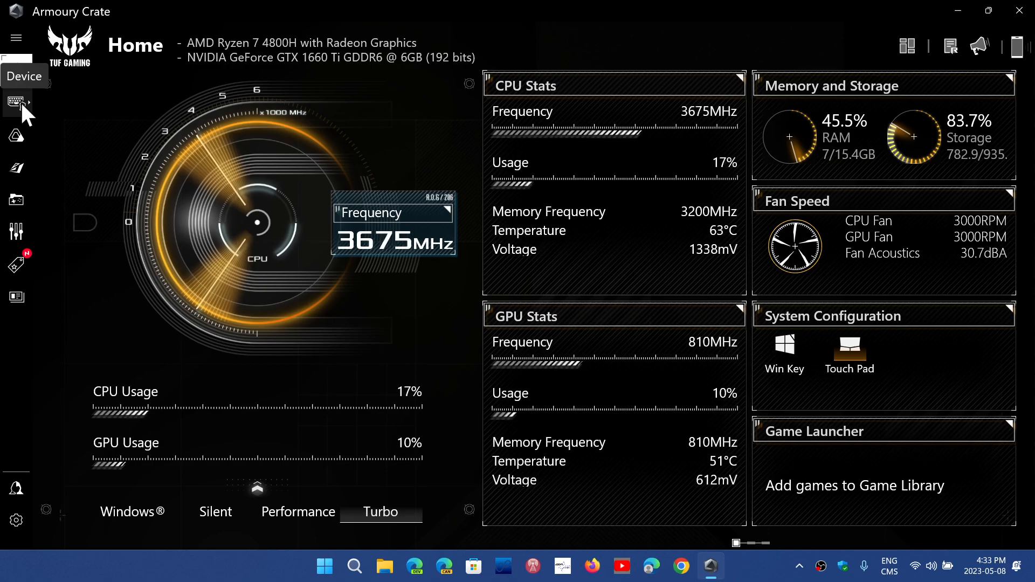
mouse_move(15, 200)
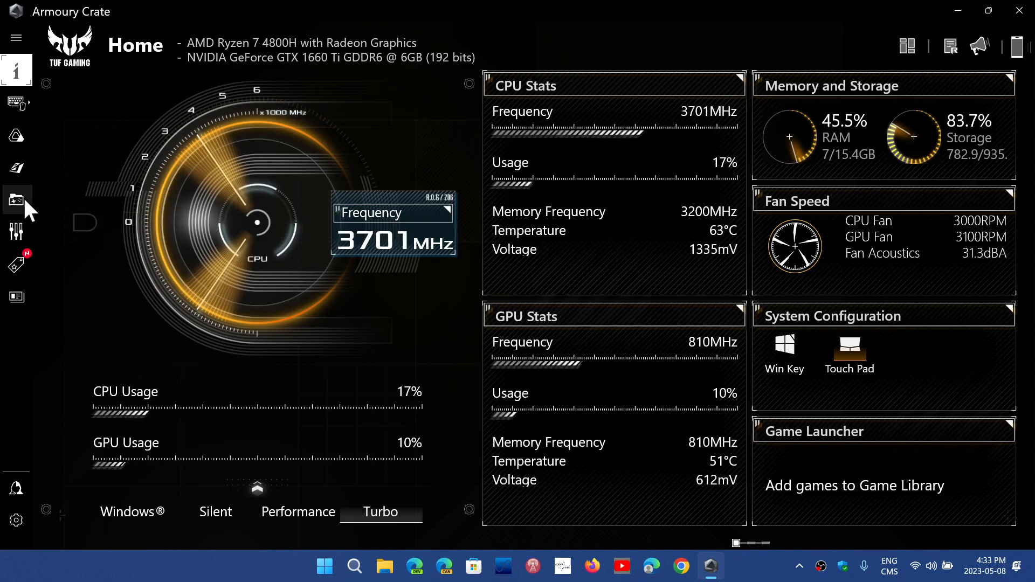
mouse_move(16, 201)
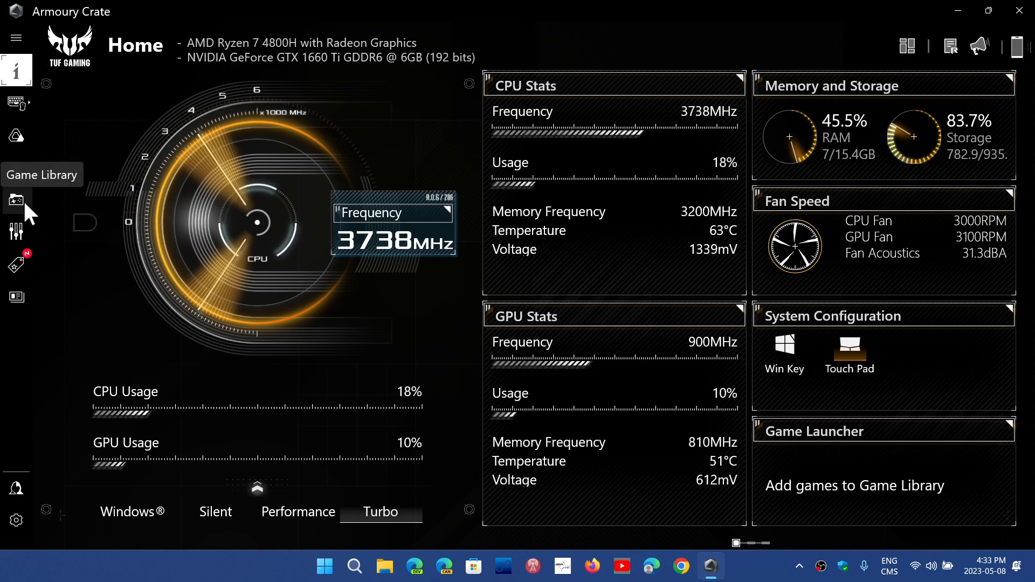
mouse_move(16, 136)
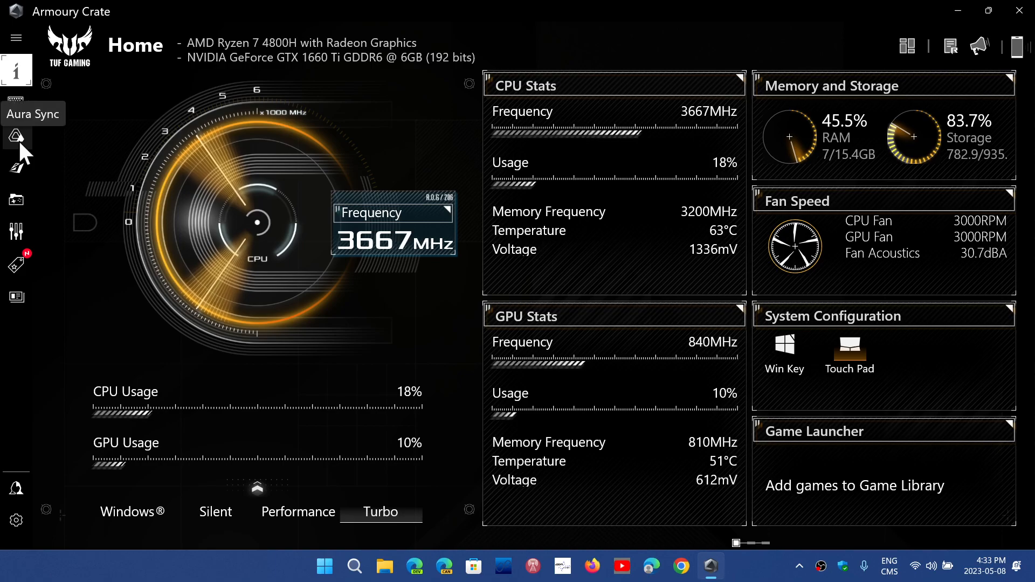